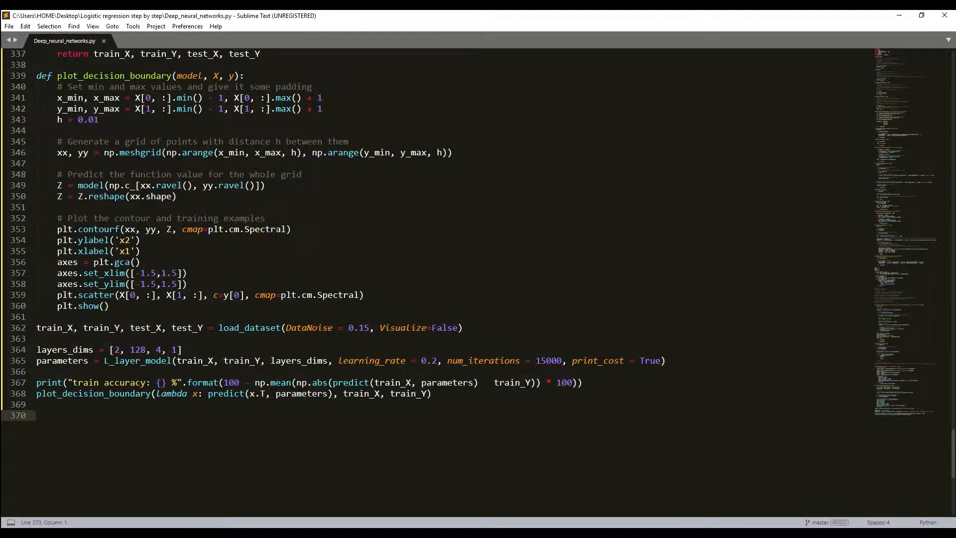
Scroll up to initialize_parameters_deep and select its lines 81–90
click(38, 415)
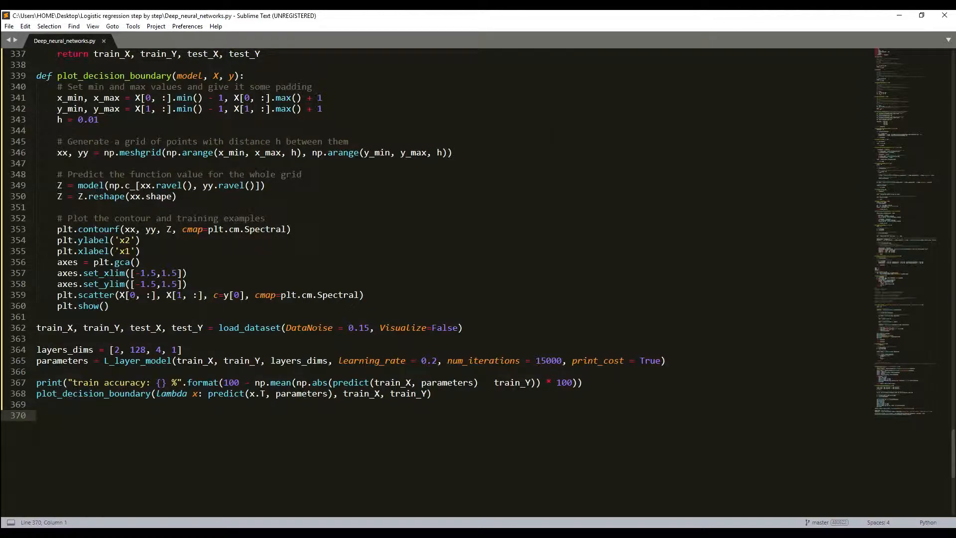
scroll(up, 3)
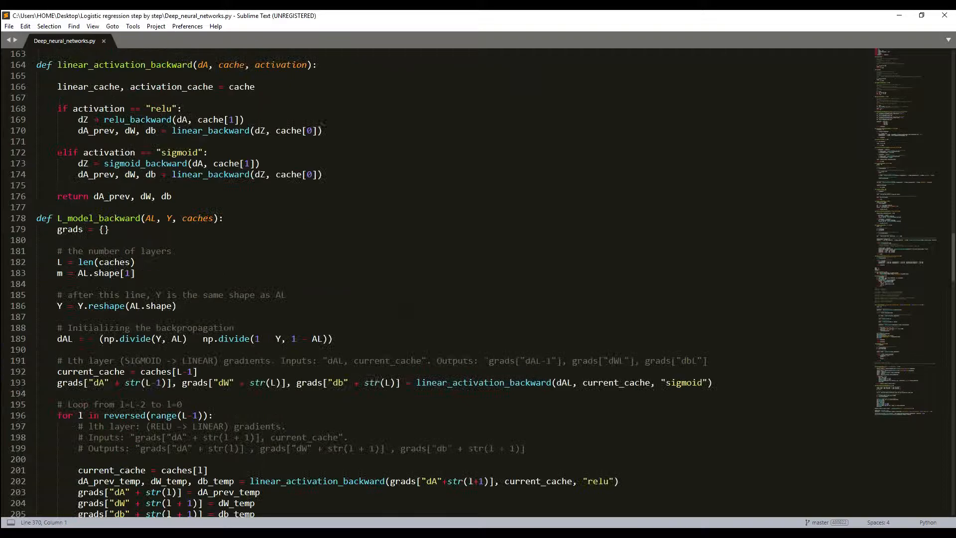
scroll(up, 3)
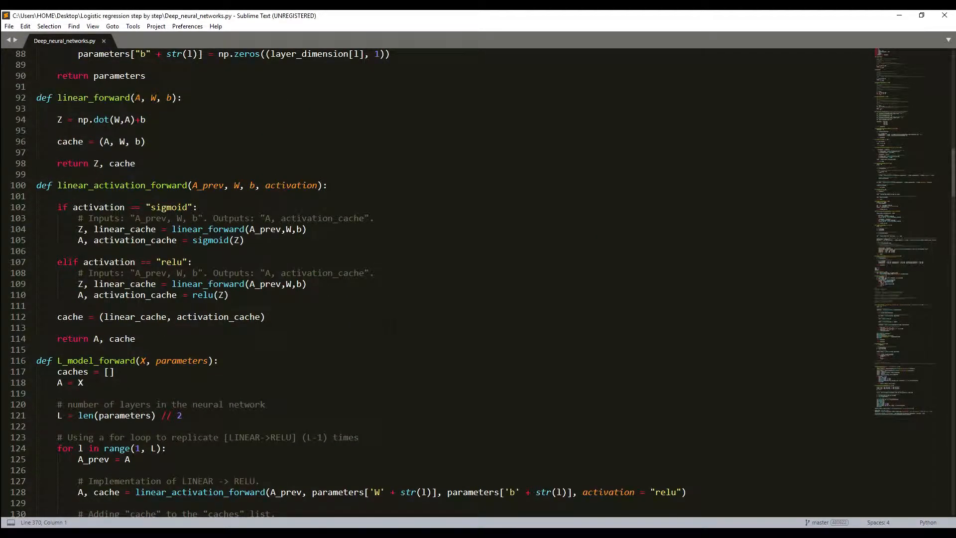
scroll(up, 3)
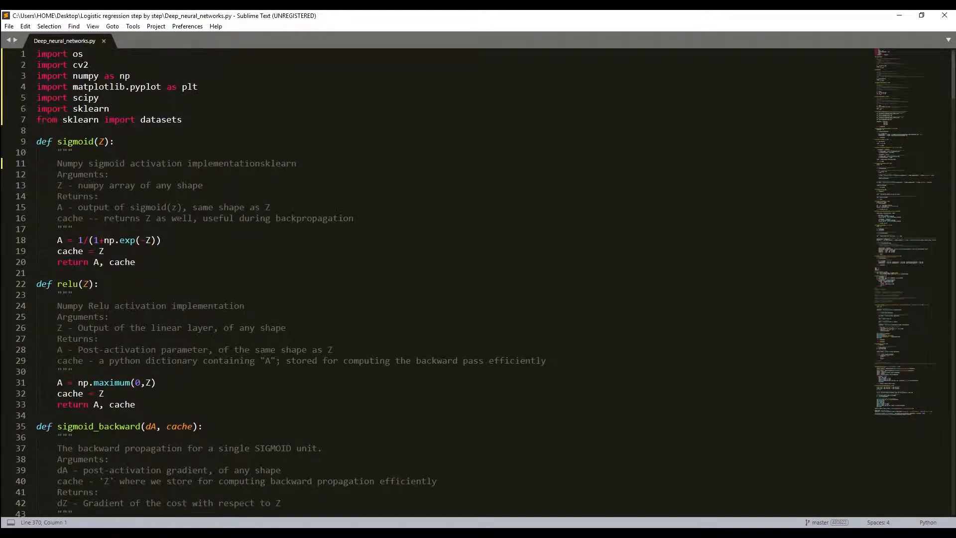
scroll(down, 3)
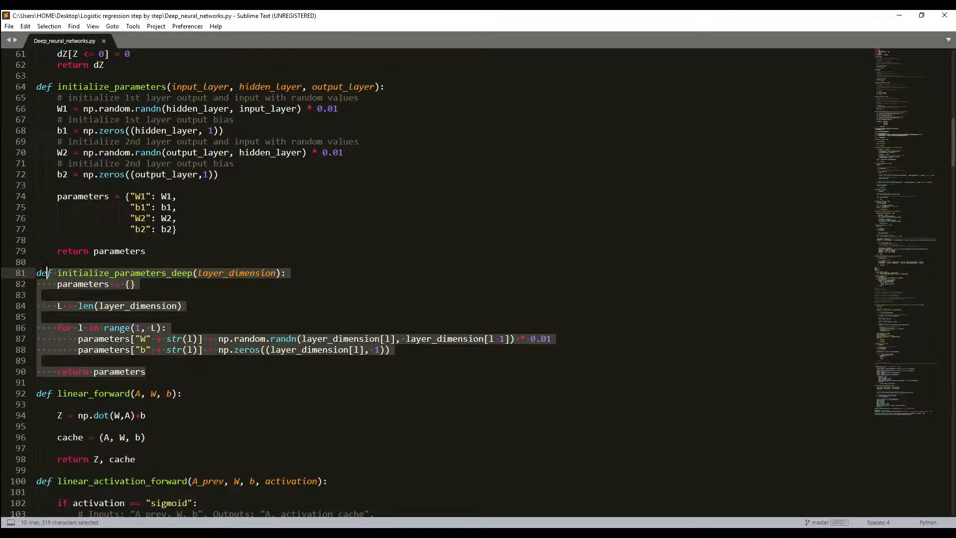
Paste a duplicate of initialize_parameters_deep below it and rename the copy to initialize_parameters_he
key(ctrl+c)
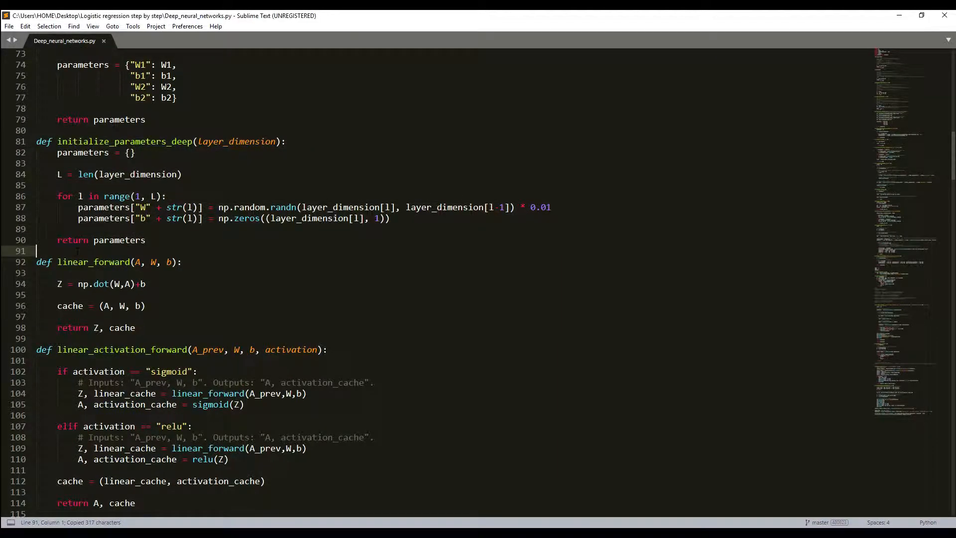
key(ctrl+v)
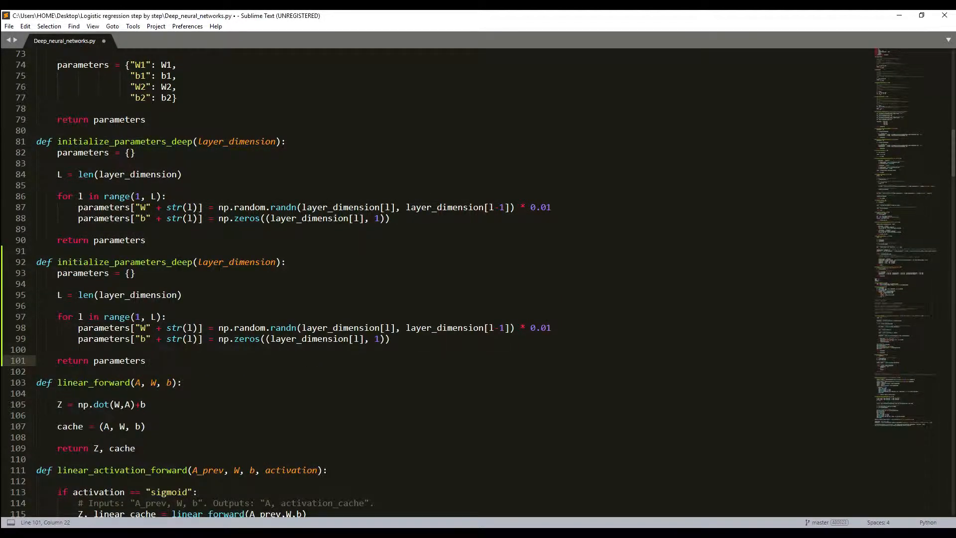
double_click(182, 262)
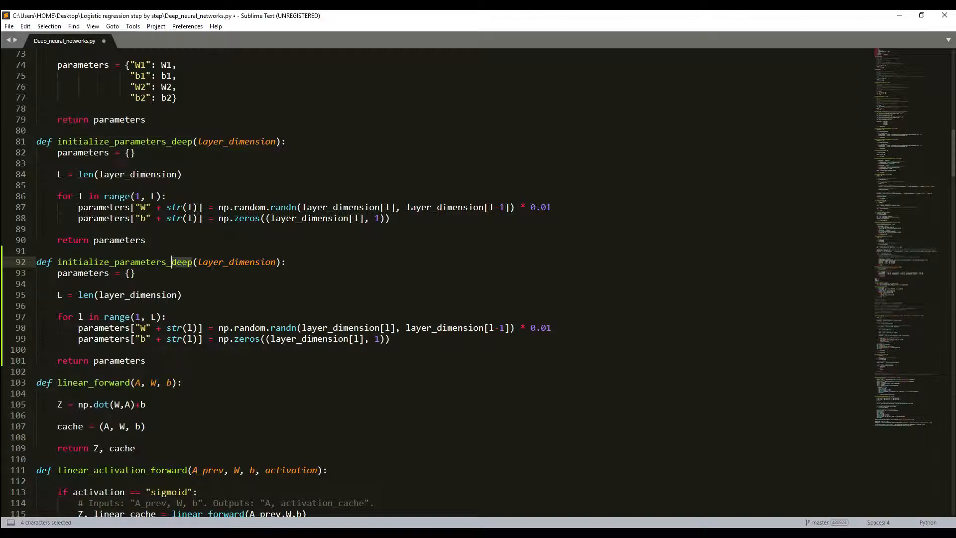
text(he)
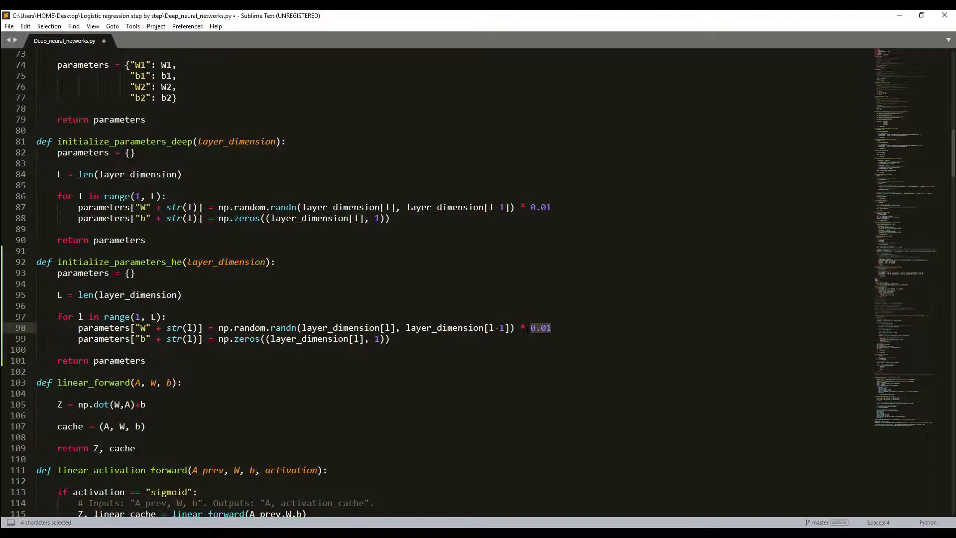
Replace 0.01 on line 98 with np.sqrt(2./layer_dims[l-1]) in initialize_parameters_he
text(np)
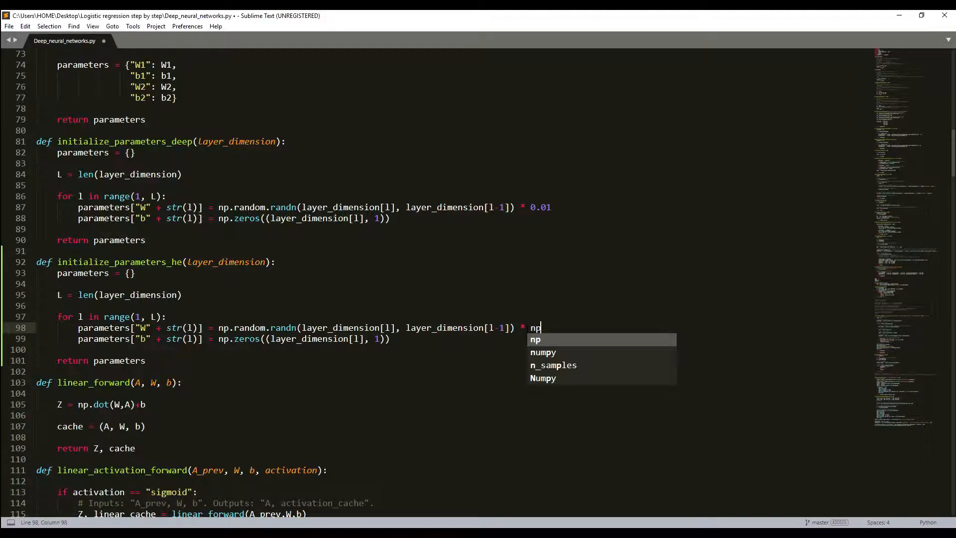
text(.sqrt)
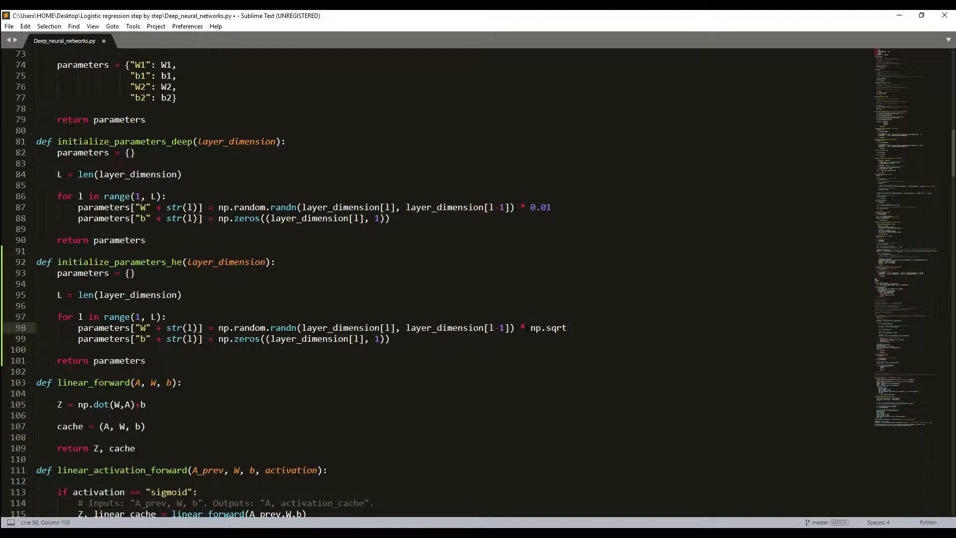
text(())
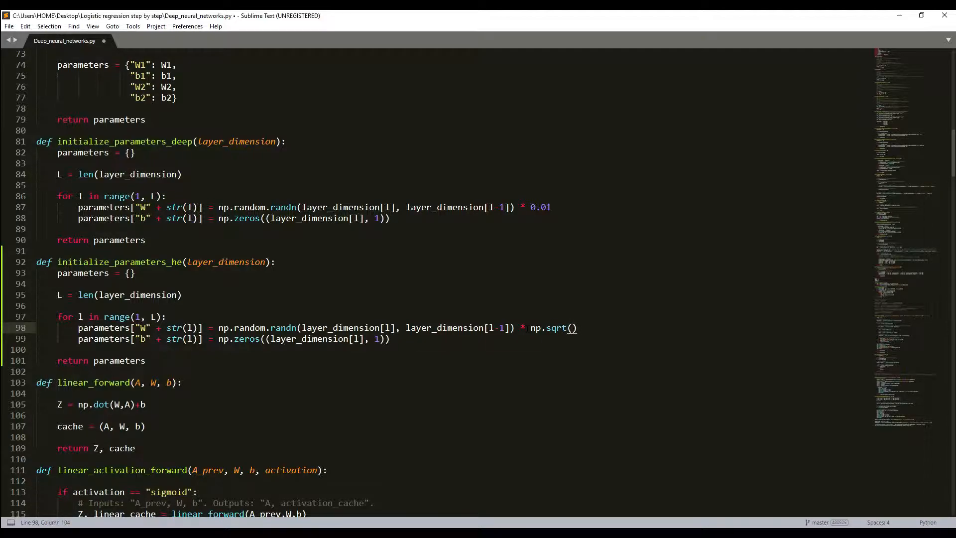
text(2./)
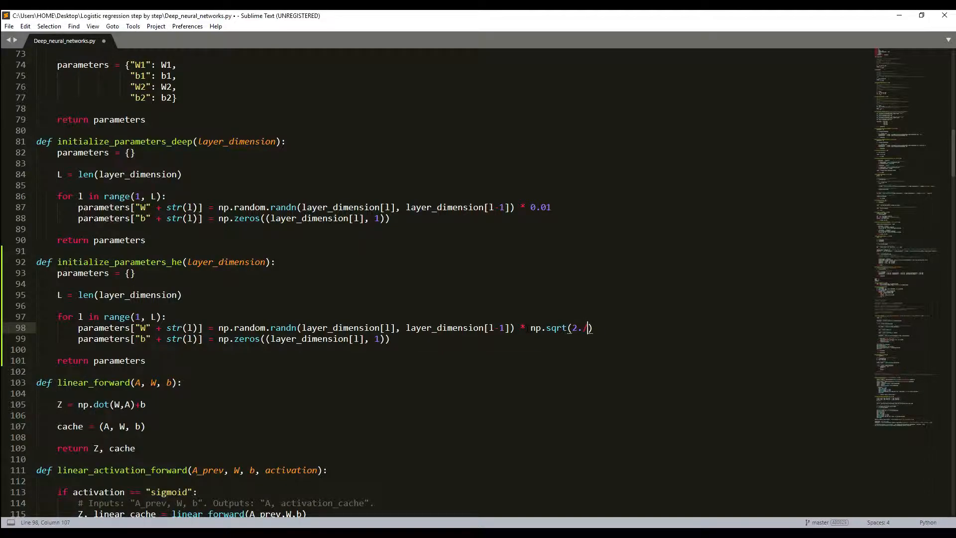
text(layer_dims[)
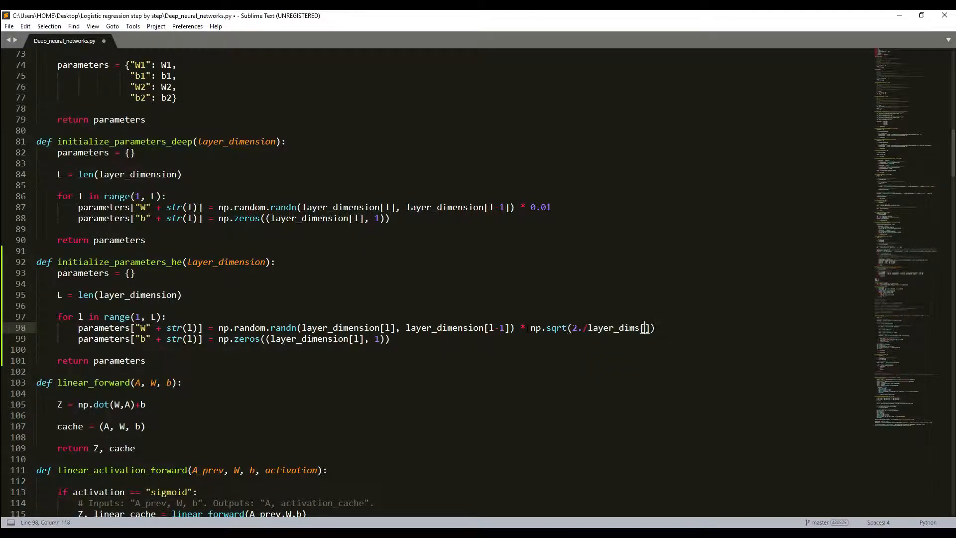
text(l-1)
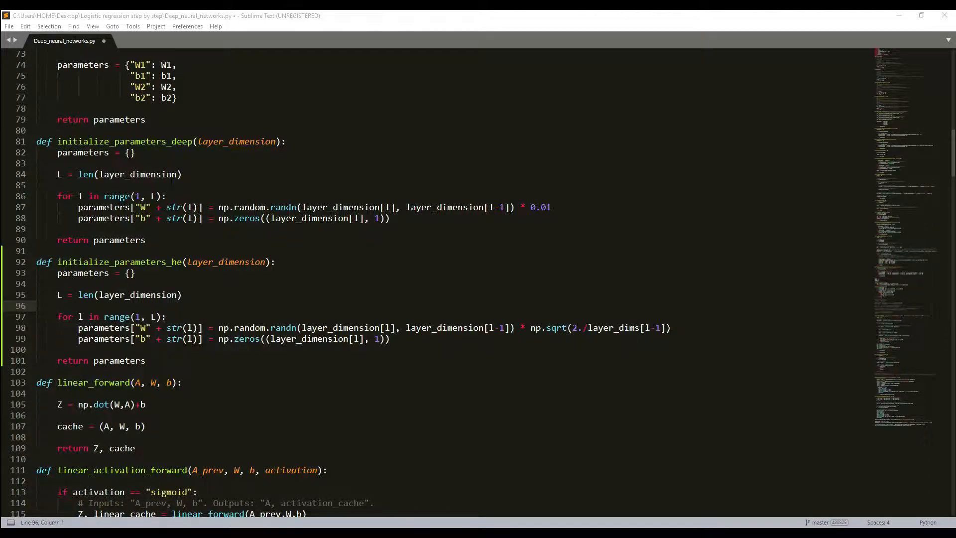
click(256, 338)
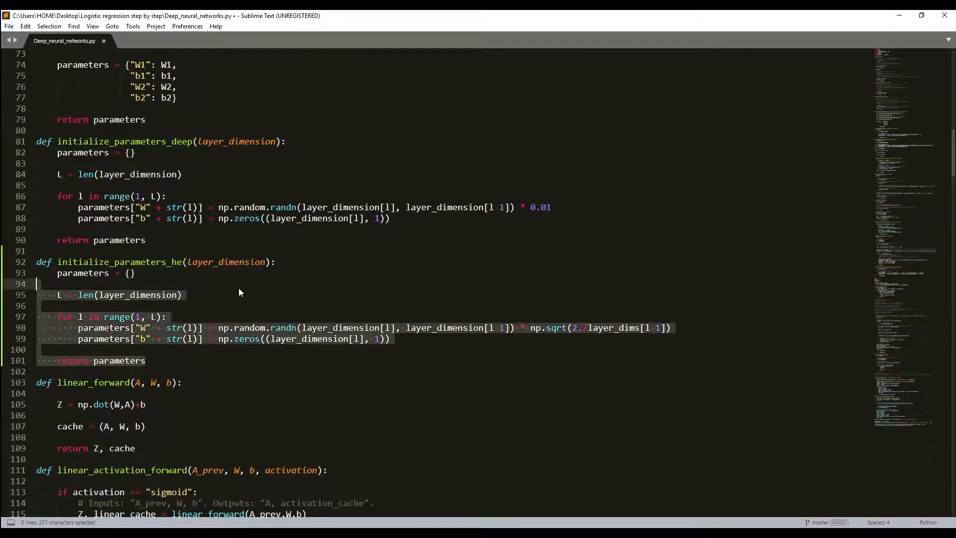
click(145, 240)
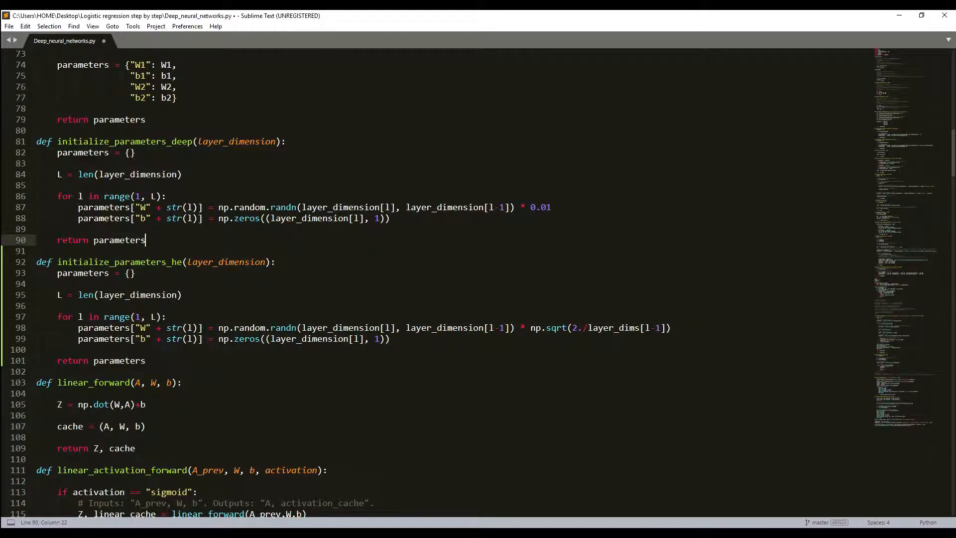
scroll(down, 3)
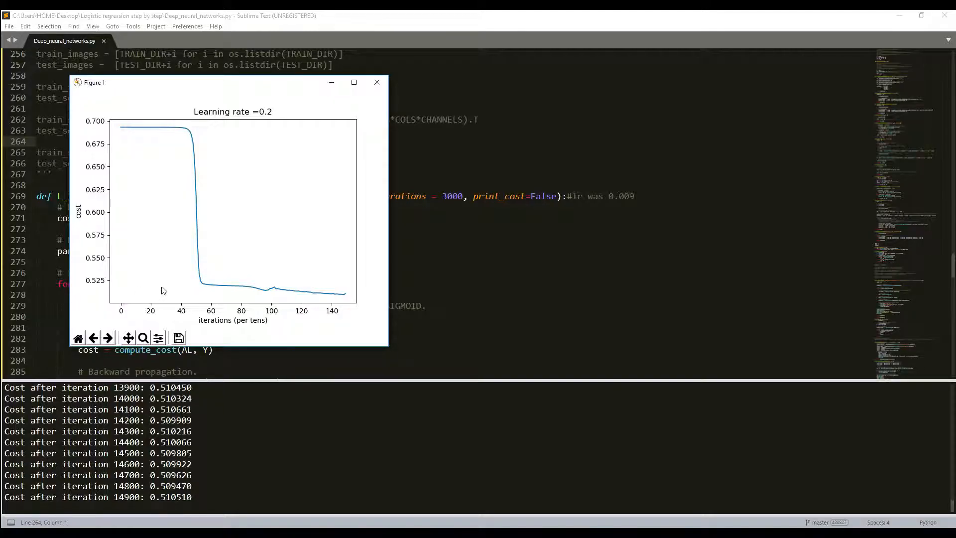
mouse_move(280, 118)
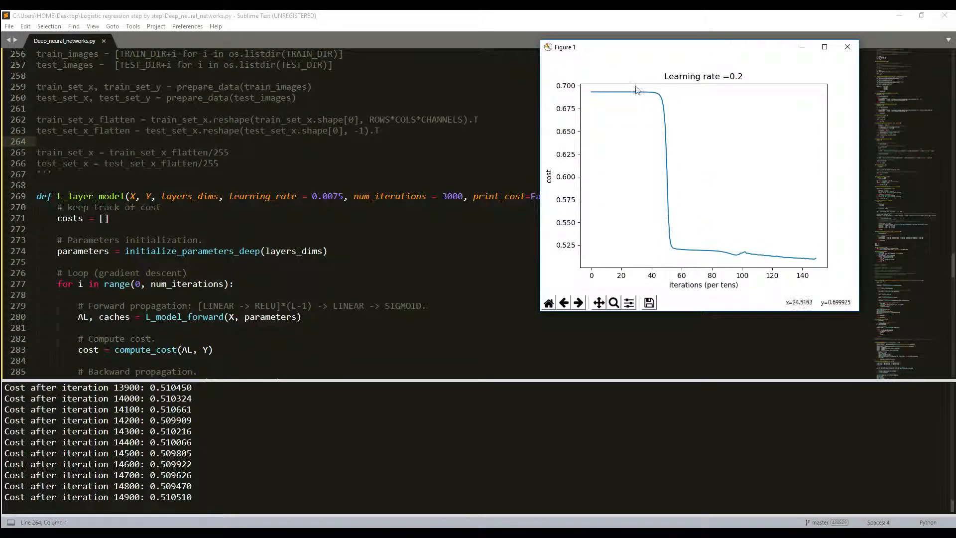
mouse_move(638, 106)
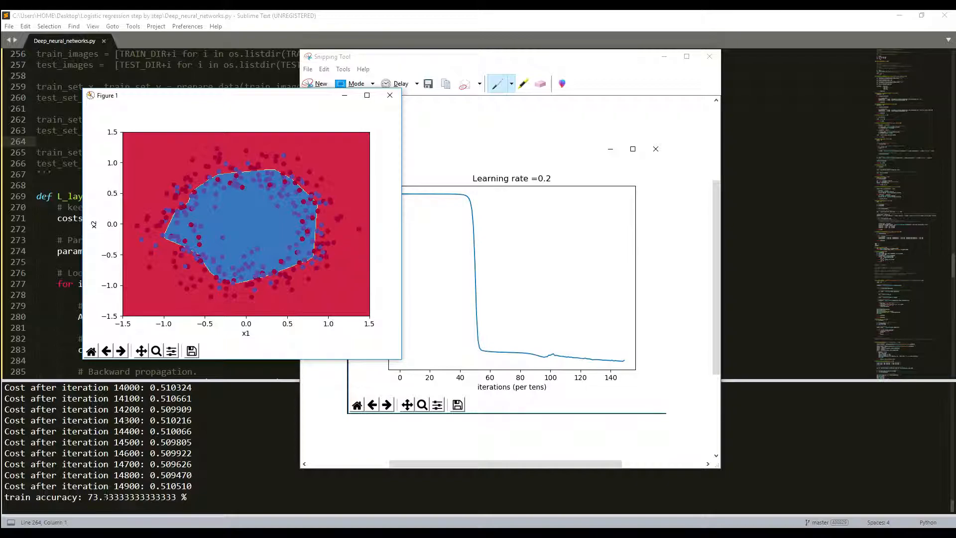
mouse_move(290, 257)
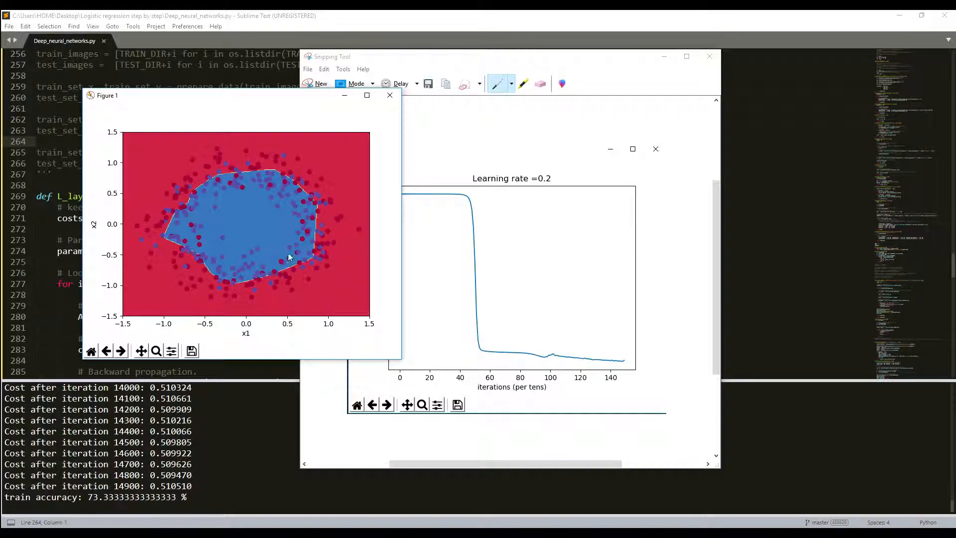
Close the decision-boundary plot after the run reports 73.33% training accuracy
click(389, 95)
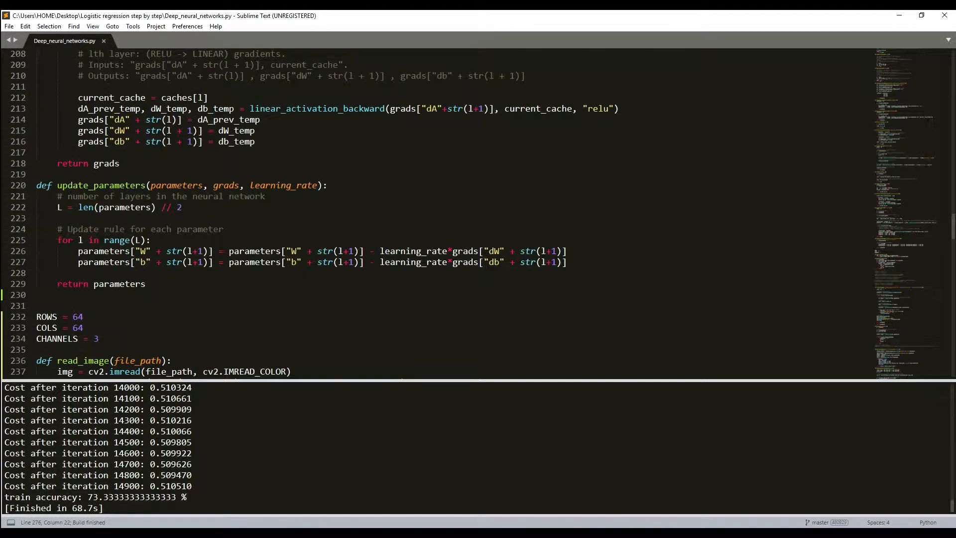
Scroll to L_layer_model, then comment out and copy its initialize_parameters_deep call
scroll(up, 3)
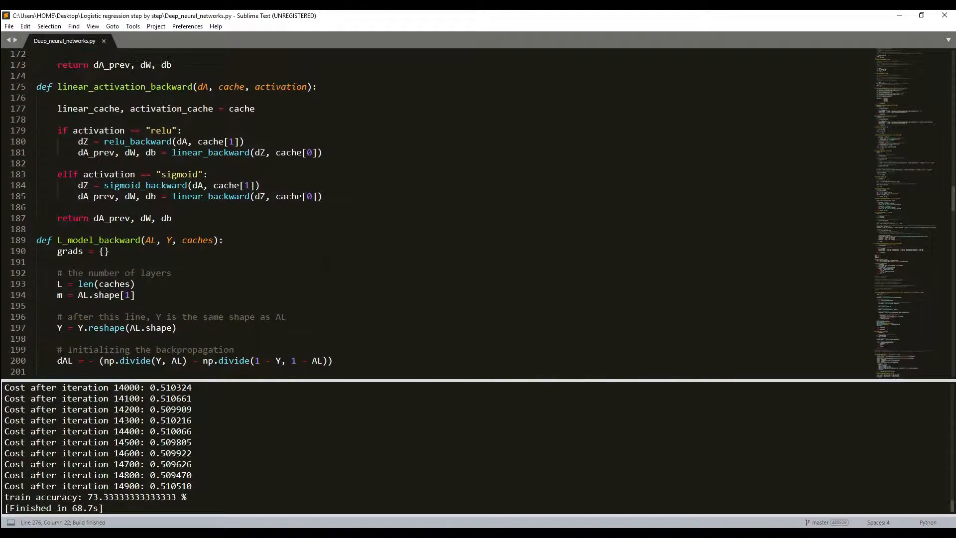
scroll(down, 3)
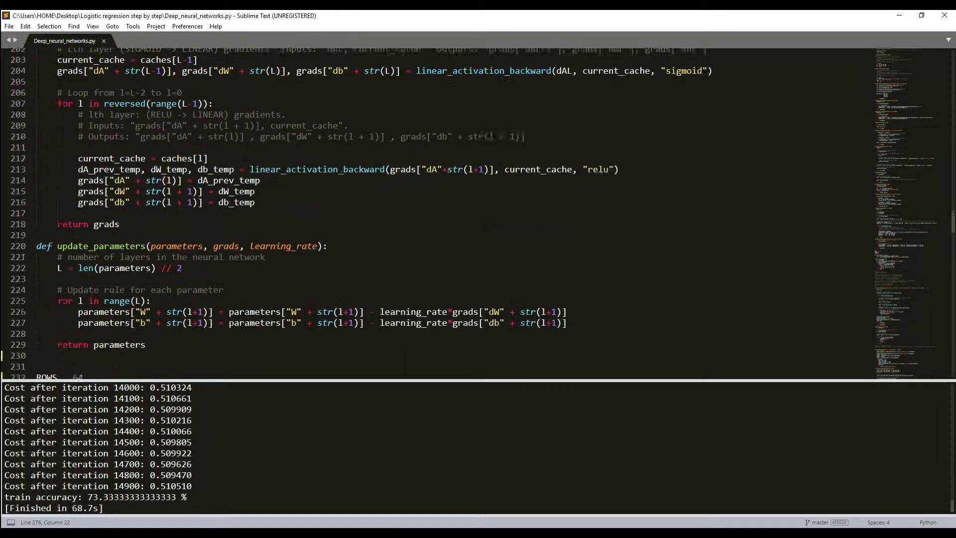
scroll(up, 3)
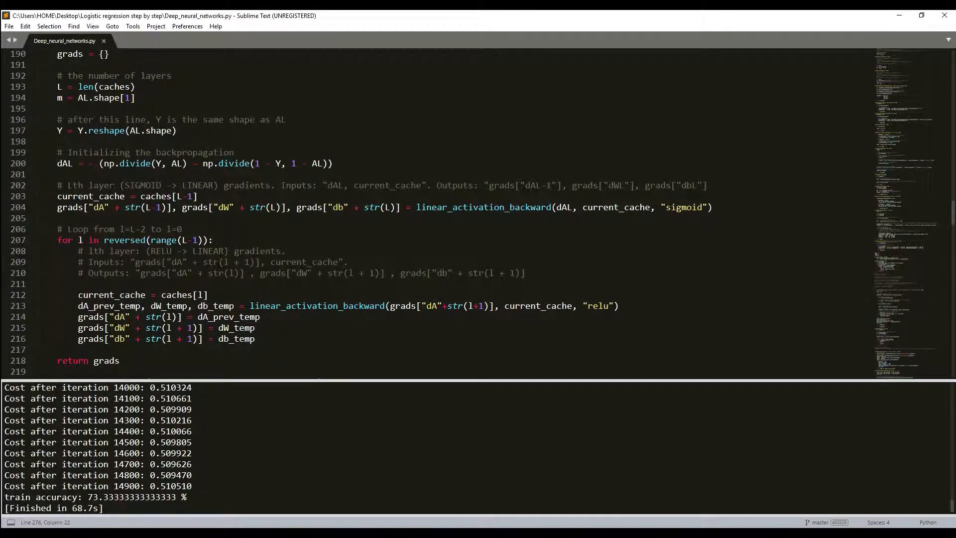
scroll(down, 3)
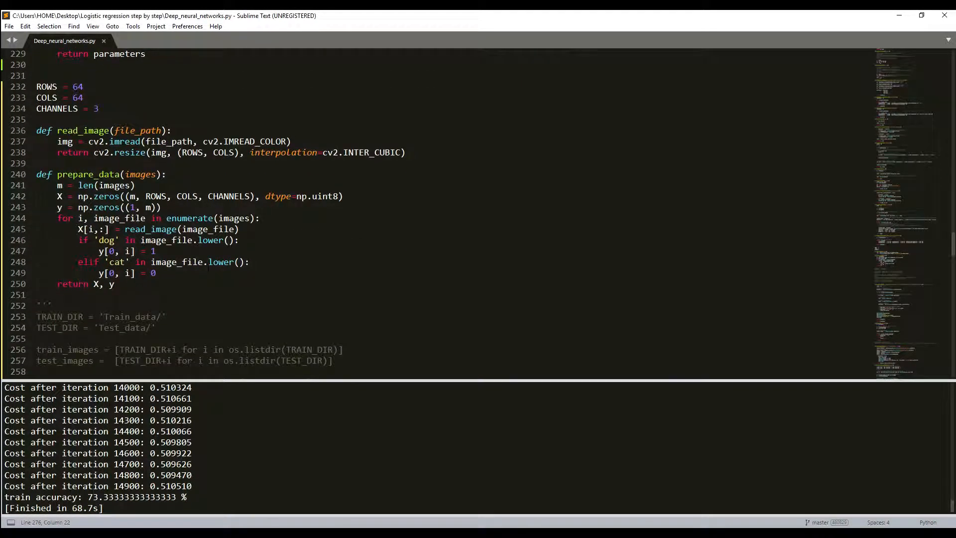
scroll(down, 3)
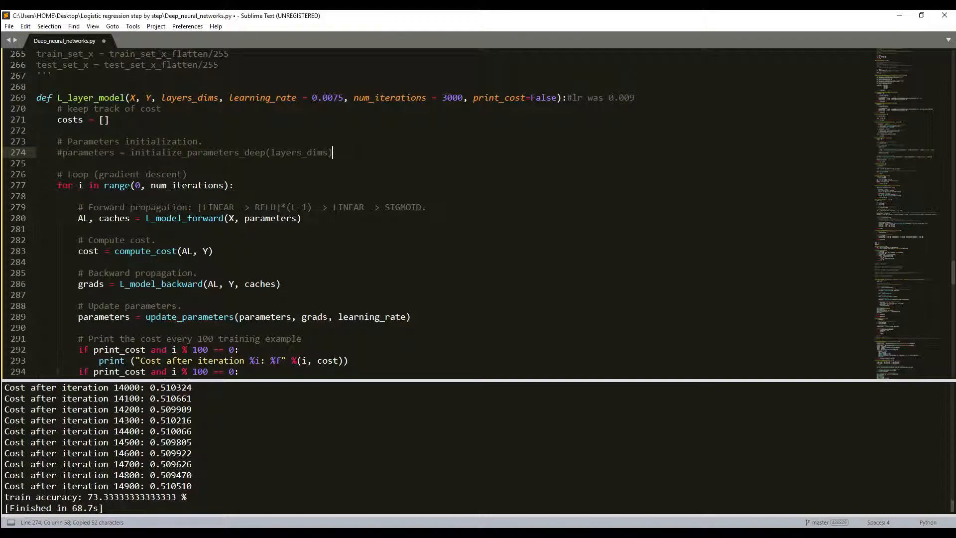
Add an initialize_parameters_he call line, save, run, and jump to the NameError line
key(enter)
text(parameters = initialize_parameters_he(layers_dims))
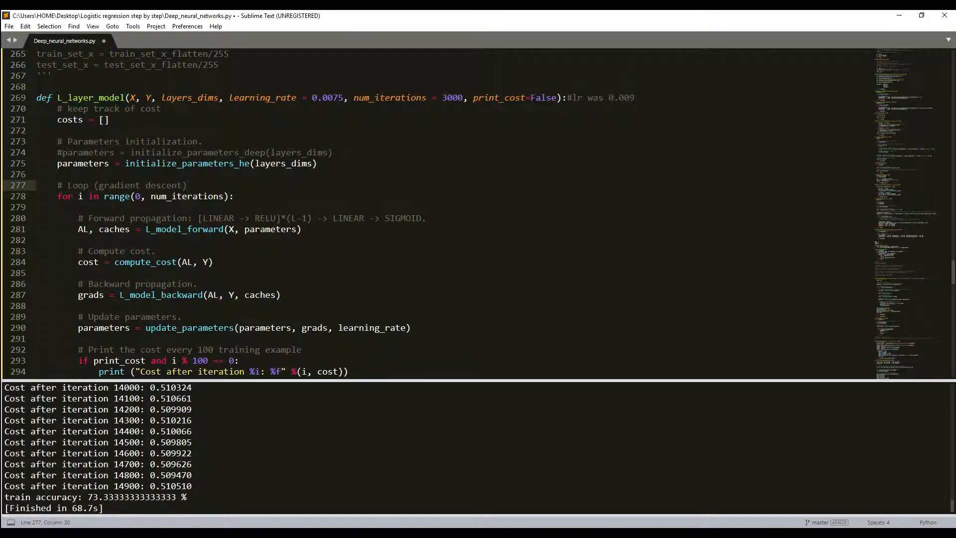
key(ctrl+s)
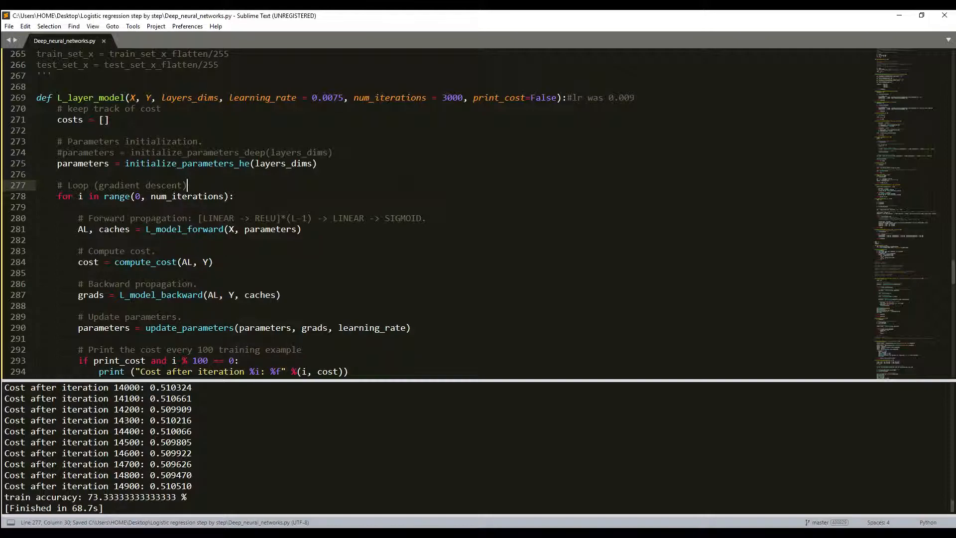
key(ctrl+b)
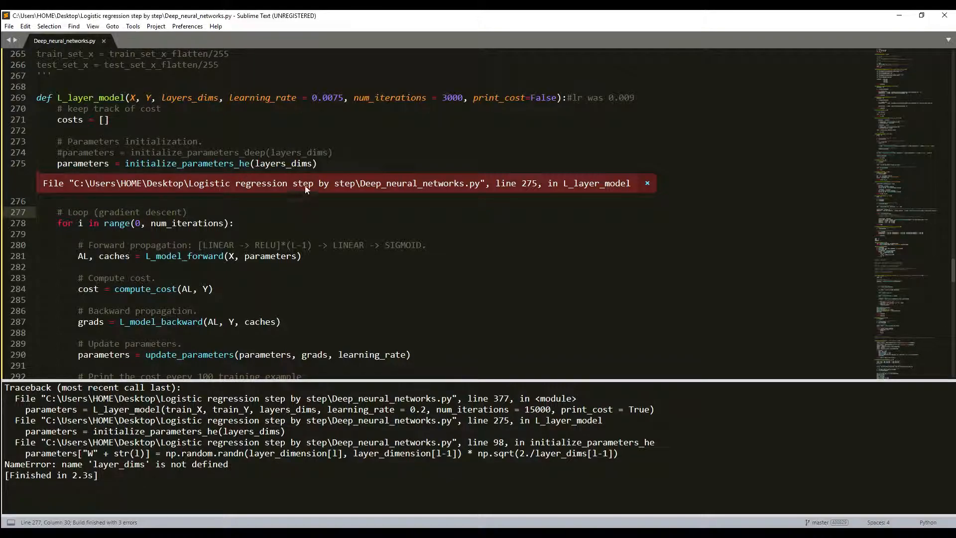
double_click(186, 163)
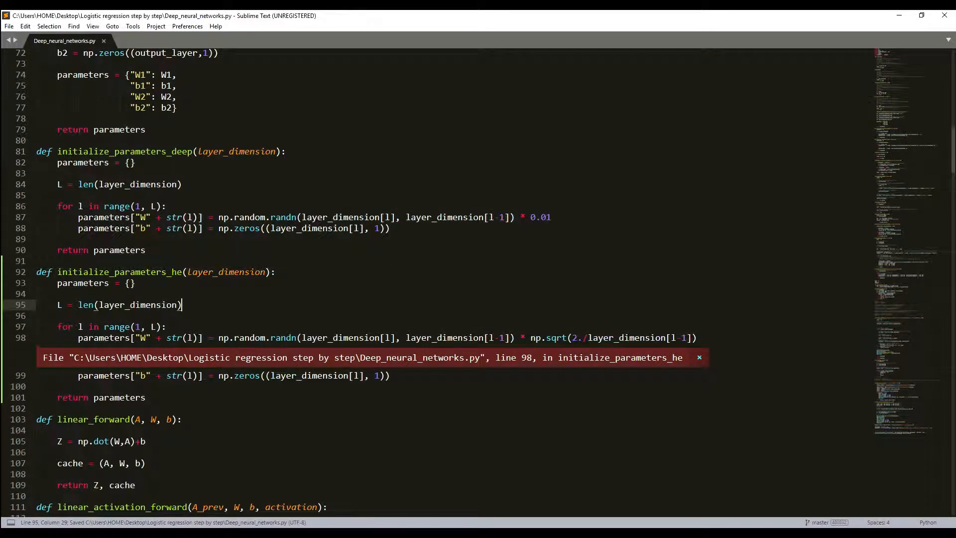
Rerun the script with layer_dimension, training to about 0.41 cost after 14,900 iterations
key(ctrl+b)
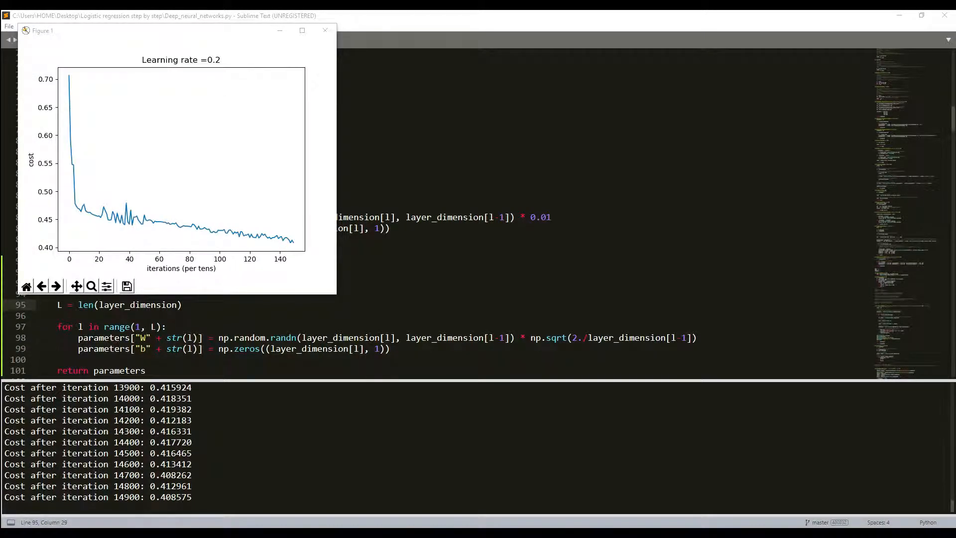
mouse_move(233, 175)
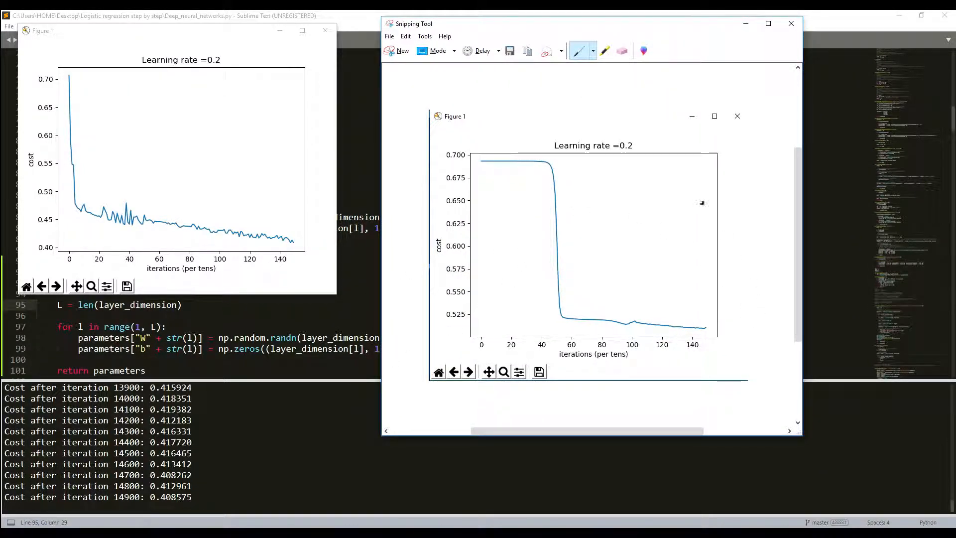
mouse_move(513, 142)
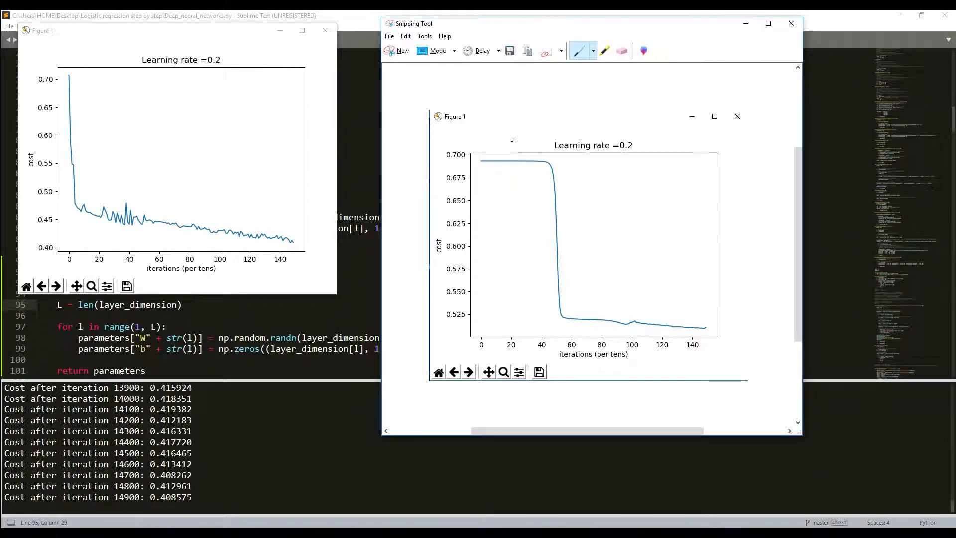
mouse_move(564, 181)
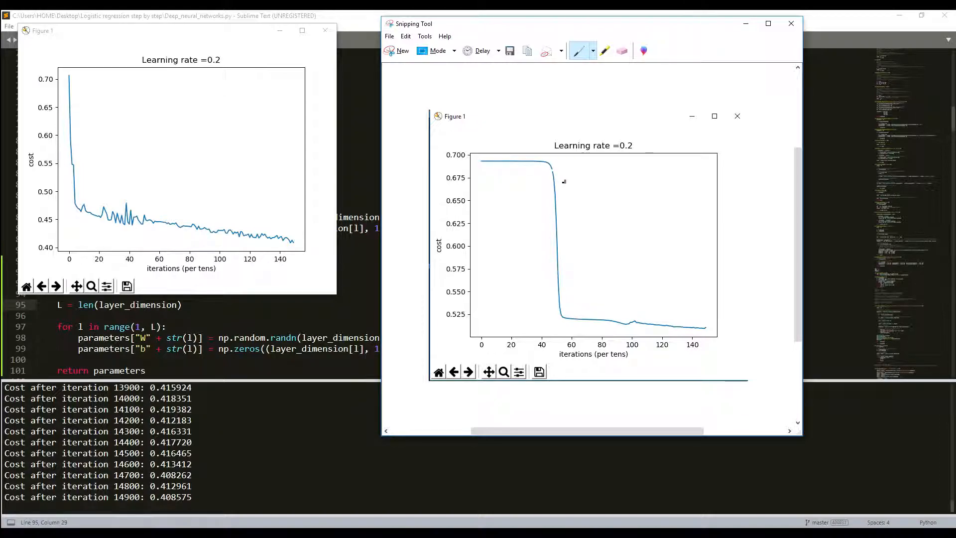
Trace the earlier learning-rate 0.2 cost curve with Snipping Tool's red pen
click(592, 51)
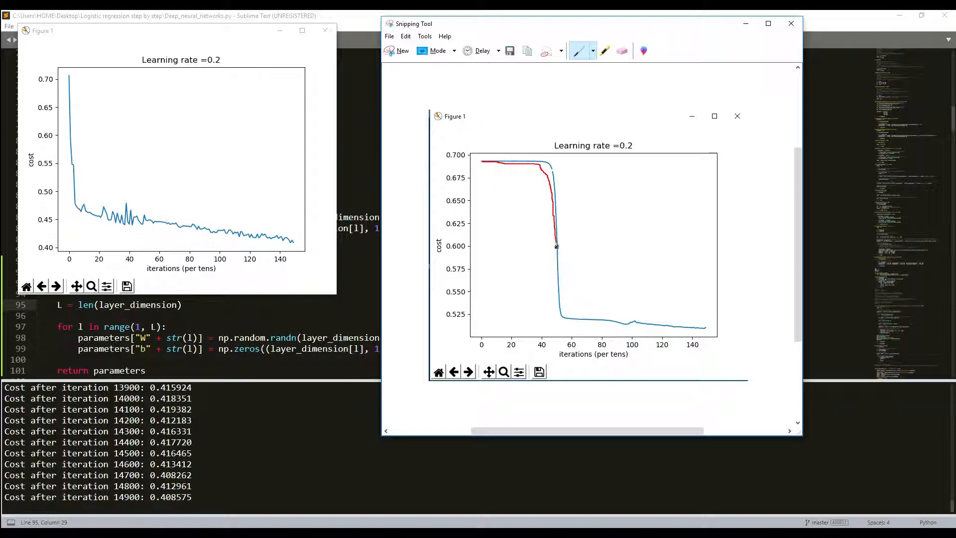
mouse_move(93, 175)
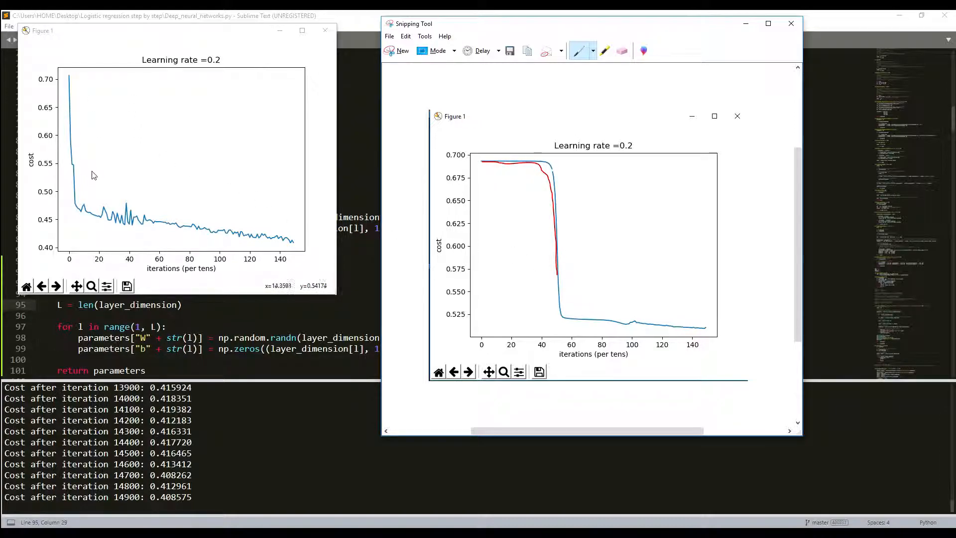
mouse_move(74, 125)
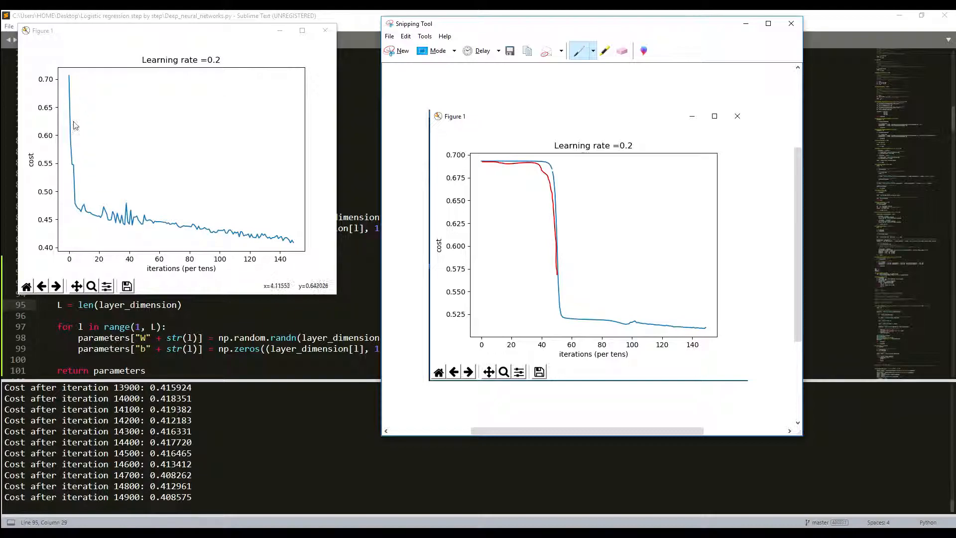
mouse_move(87, 217)
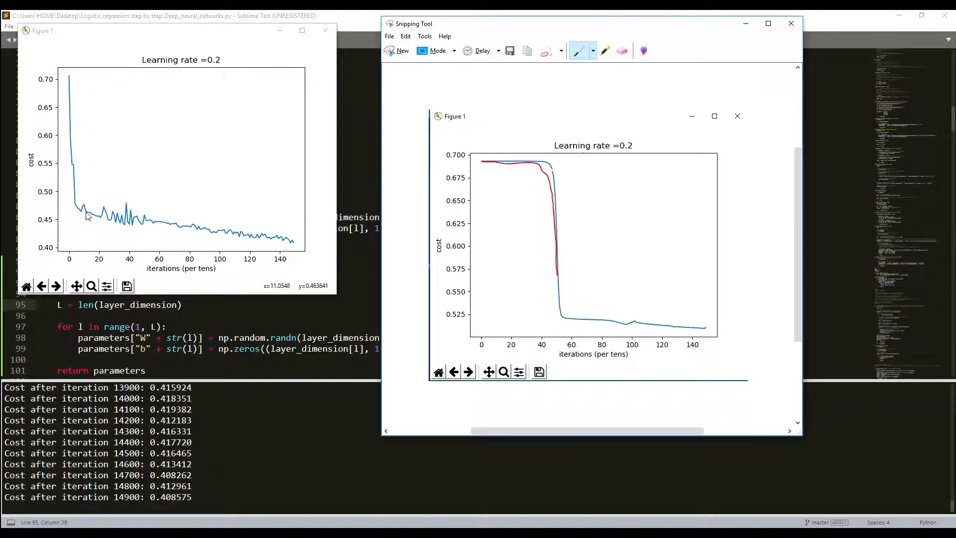
mouse_move(108, 234)
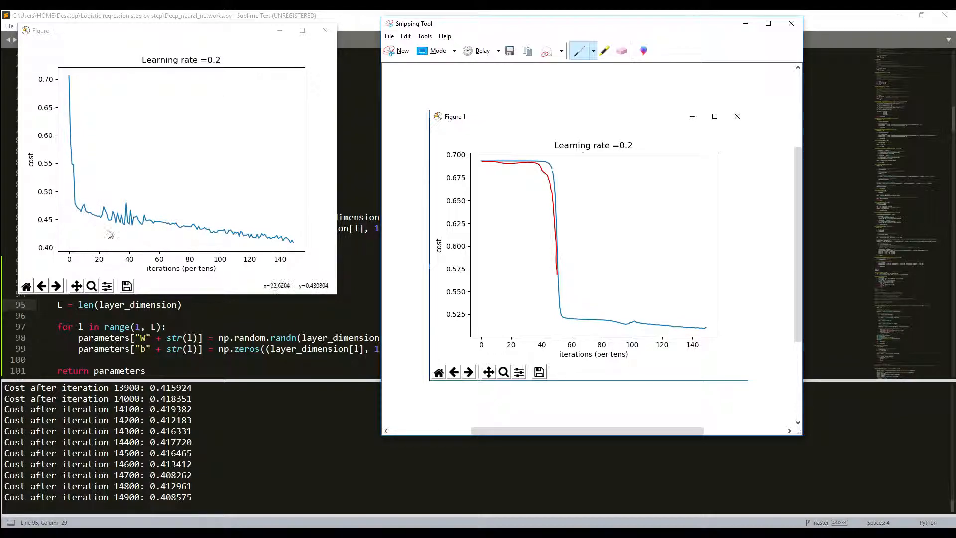
mouse_move(299, 251)
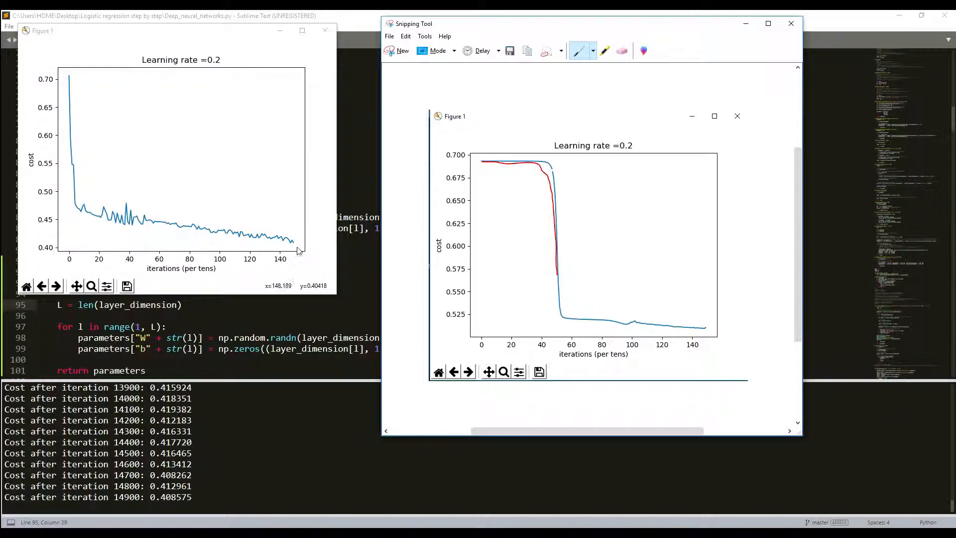
mouse_move(299, 251)
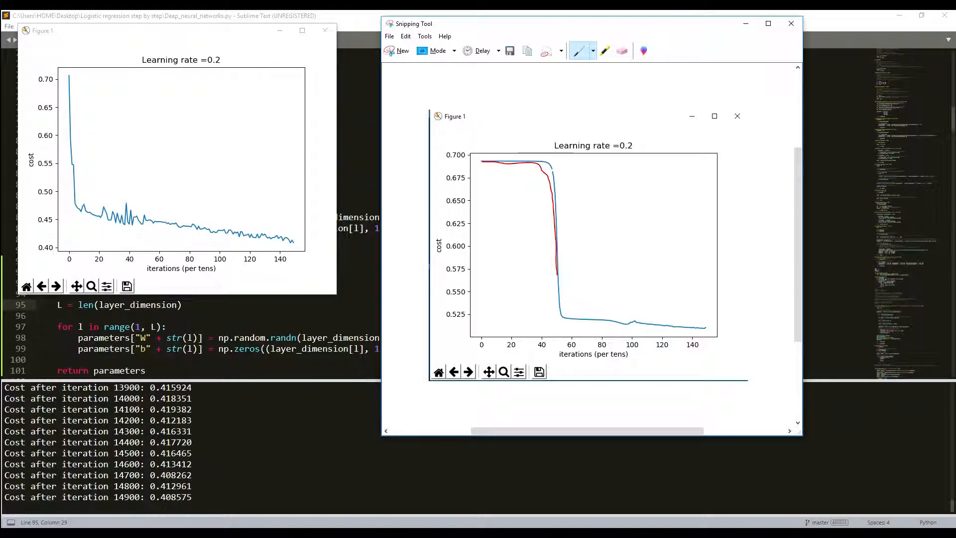
mouse_move(294, 158)
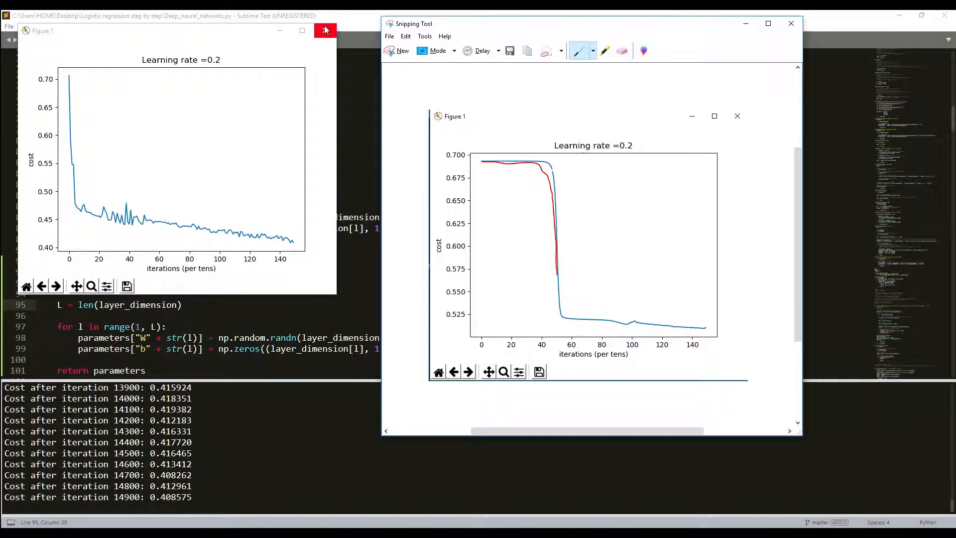
mouse_move(339, 30)
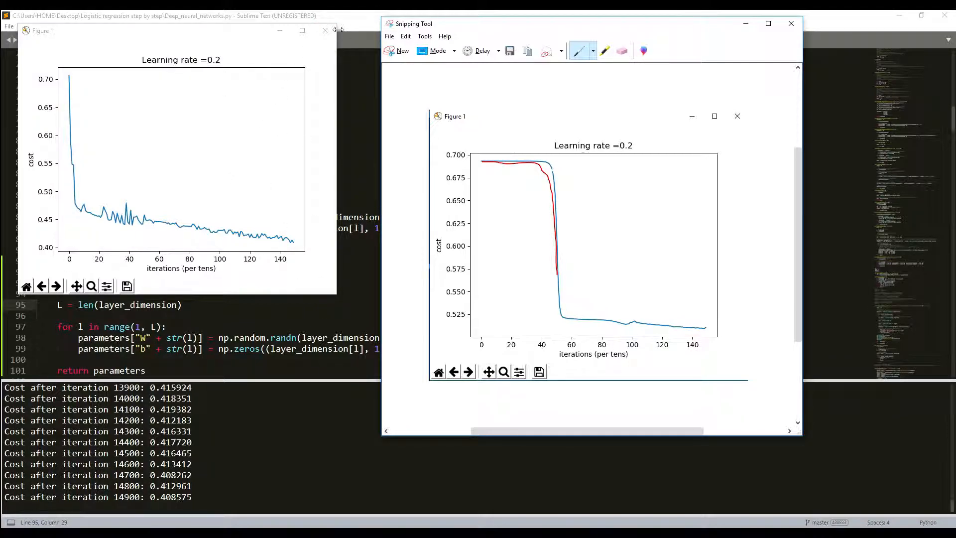
Close the Figure 1 cost plot to show the decision boundary and 79.33% accuracy
click(325, 30)
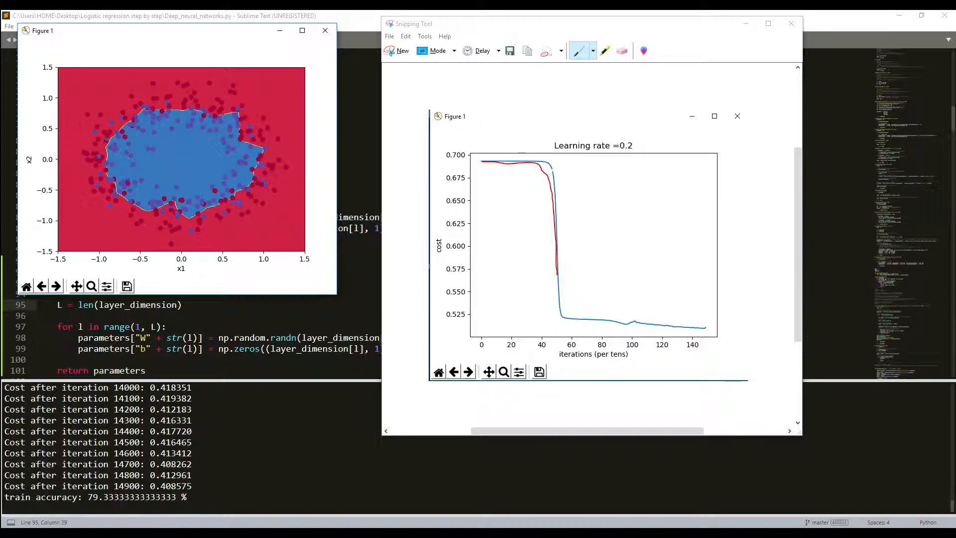
mouse_move(188, 239)
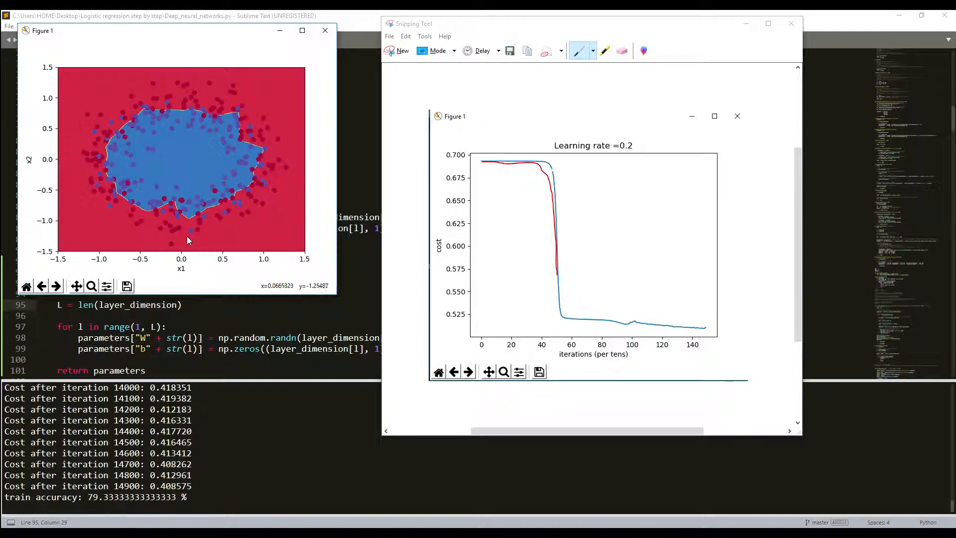
mouse_move(187, 240)
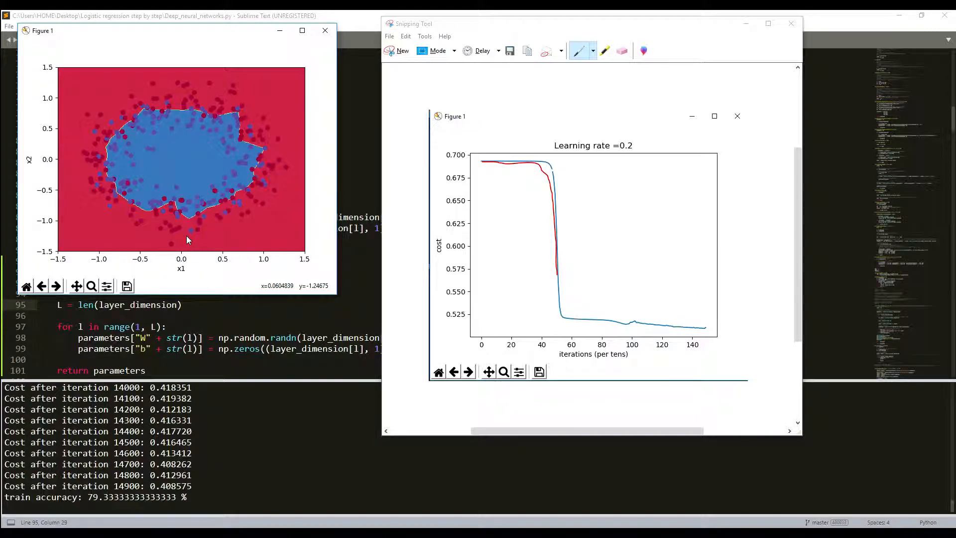
mouse_move(214, 216)
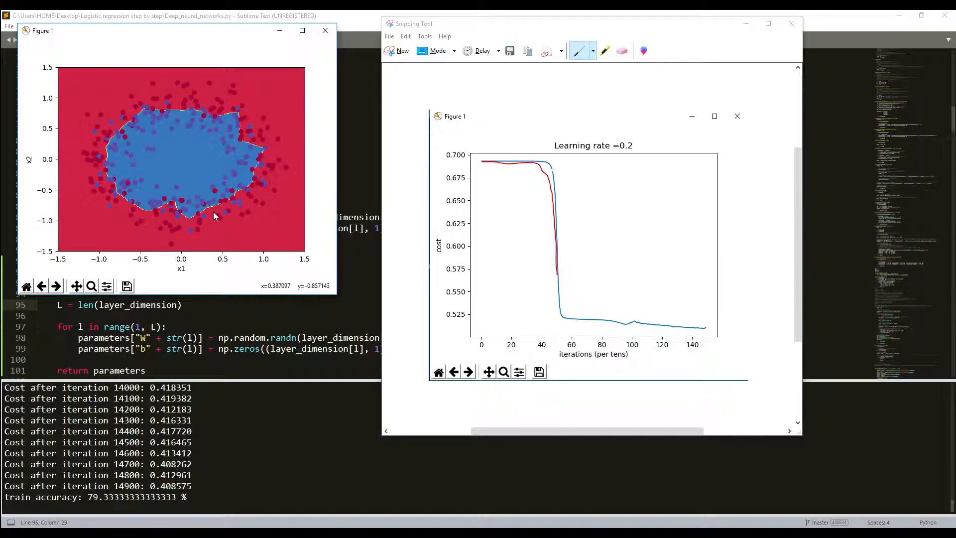
mouse_move(214, 216)
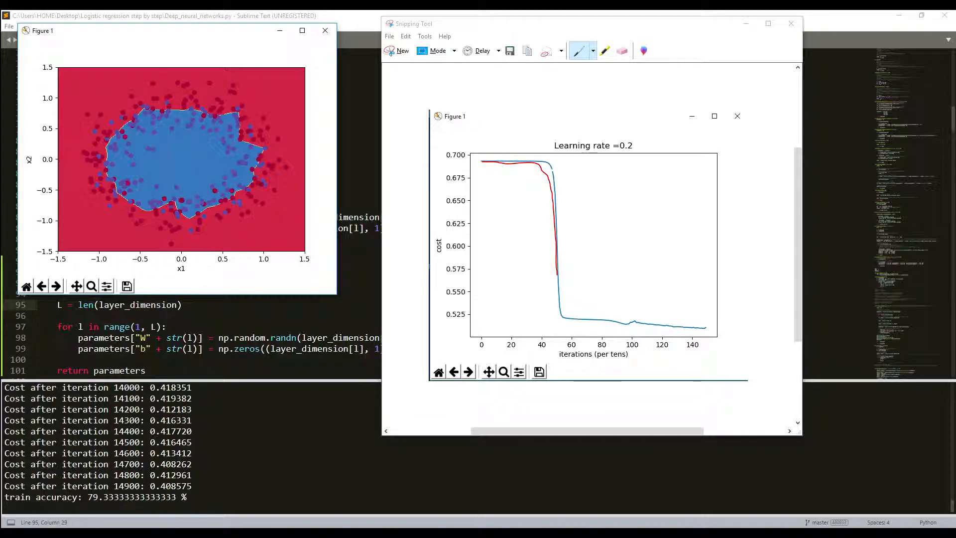